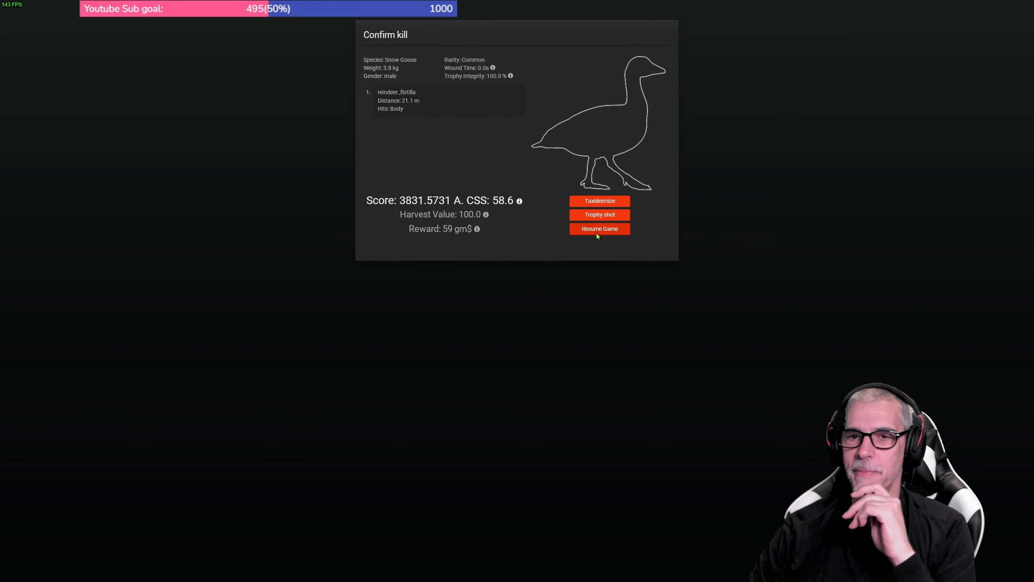
Confirm the Snow Goose kill (score about 3831) and resume the game
{"action": "left_click", "coordinate": [599, 228]}
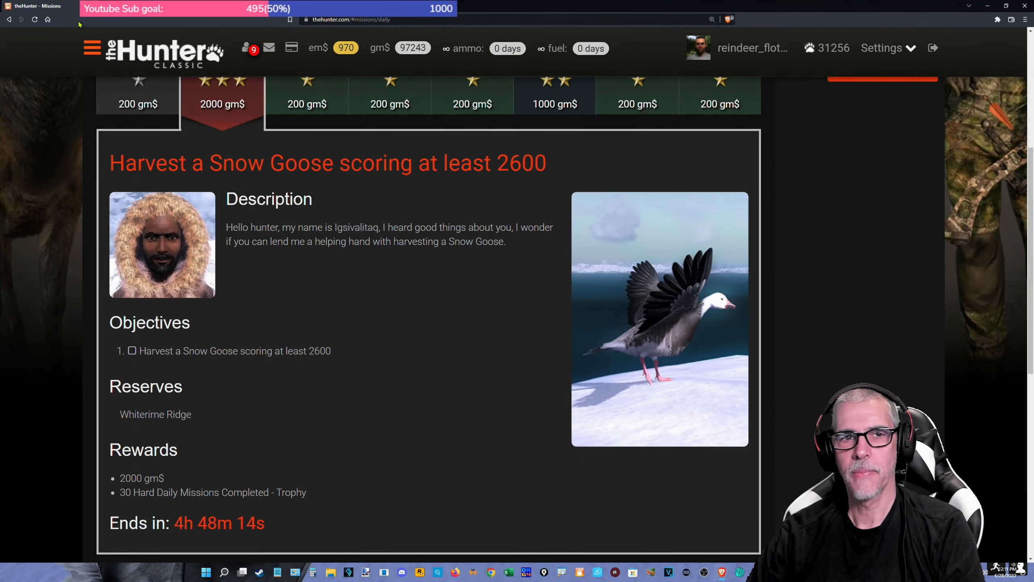
{"action": "mouse_move", "coordinate": [131, 503]}
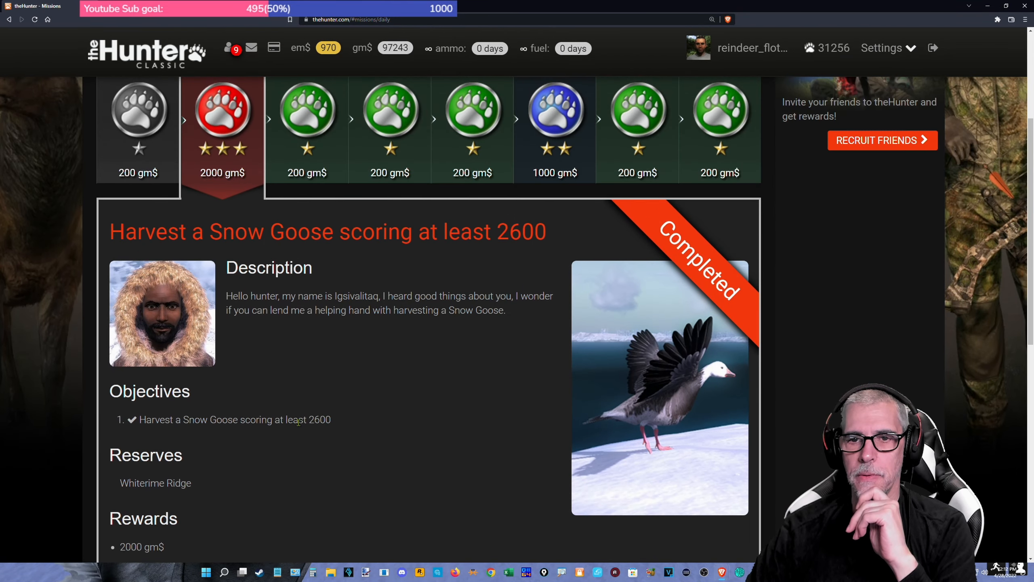
Open the hunter's profile Trophies, led by '30 Hard Daily Missions Completed' dated Apr 28th 2022
{"action": "scroll", "scroll_direction": "up", "scroll_amount": 3}
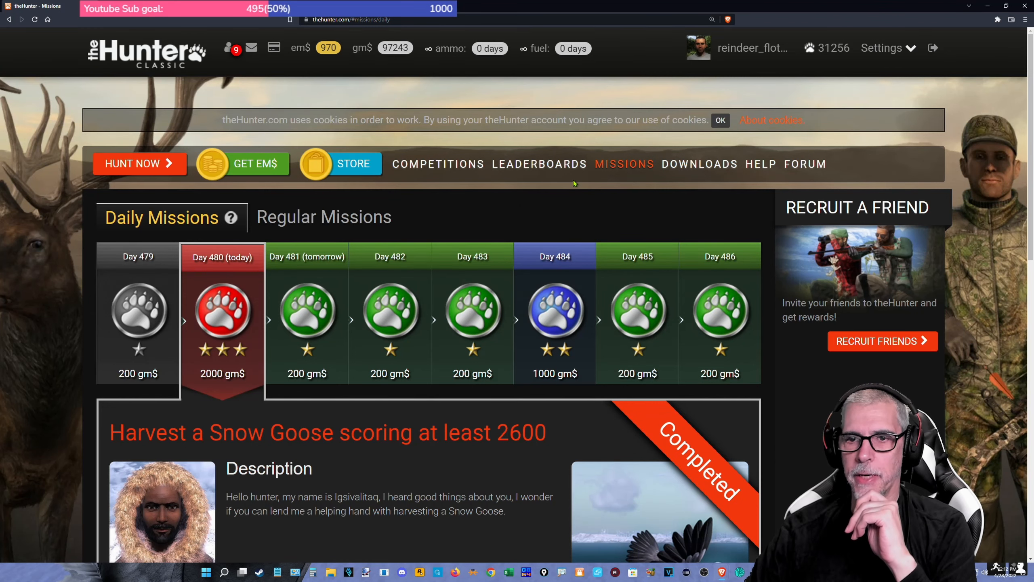
{"action": "mouse_move", "coordinate": [752, 49]}
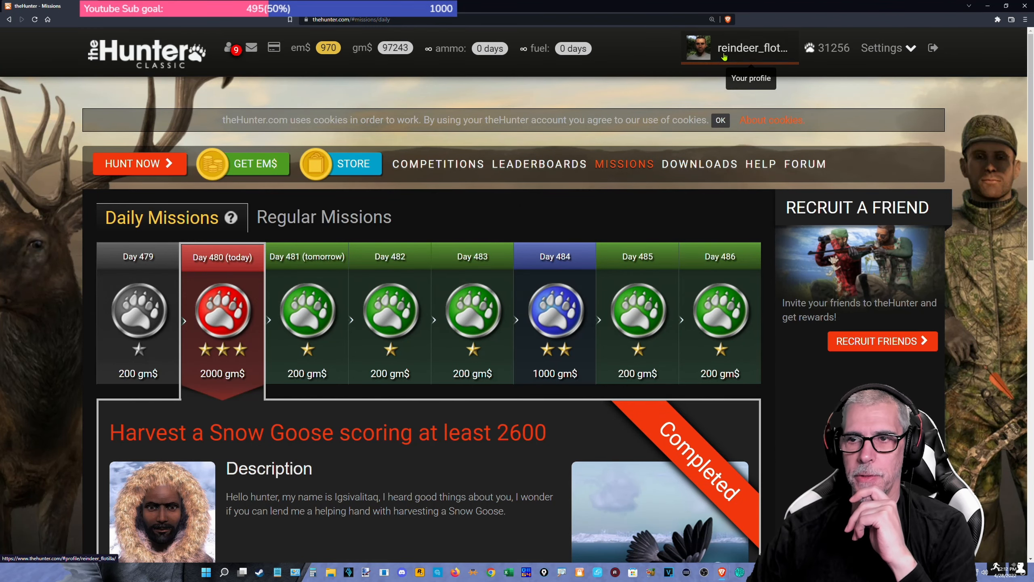
{"action": "left_click", "coordinate": [739, 48]}
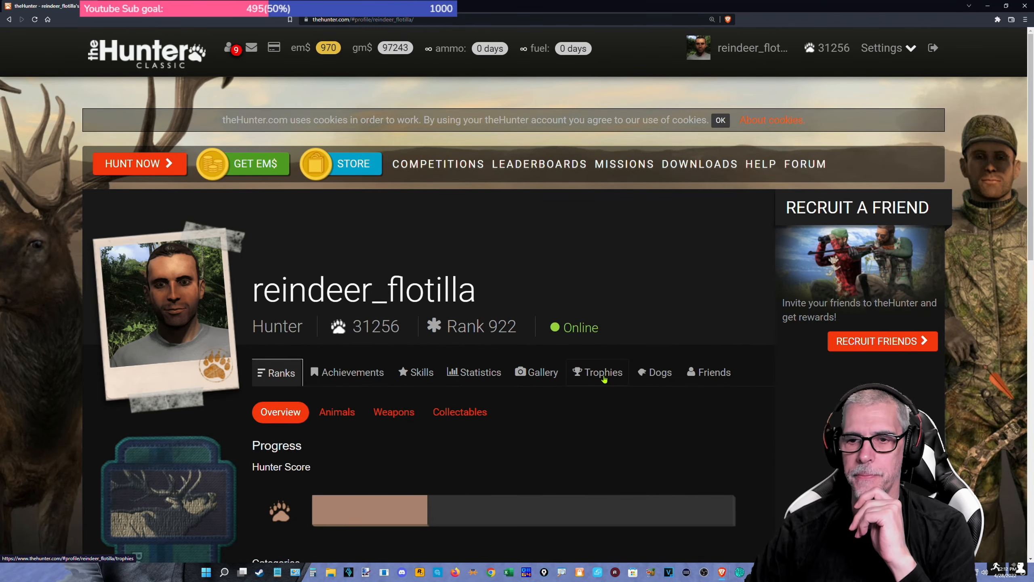
{"action": "left_click", "coordinate": [601, 372]}
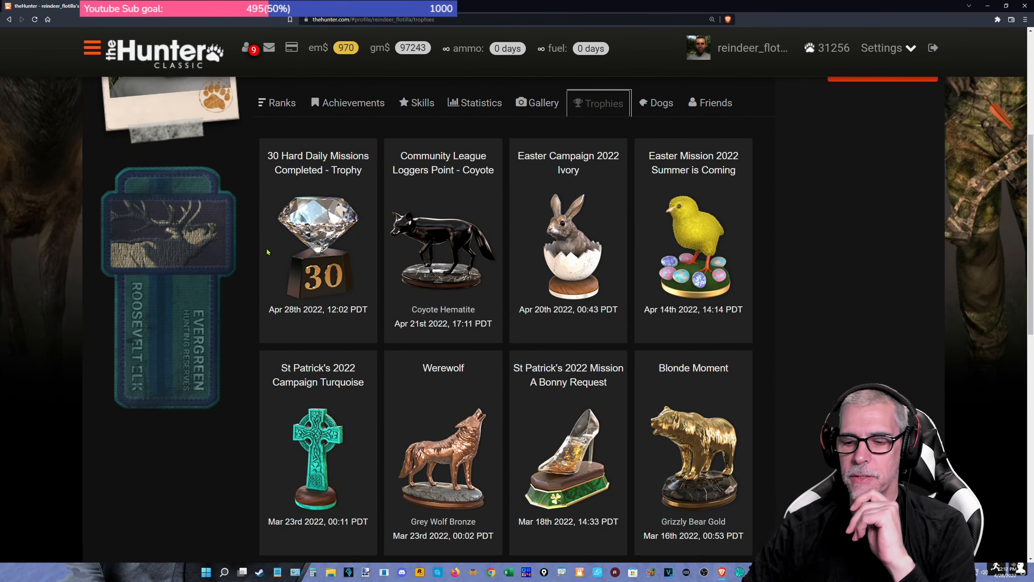